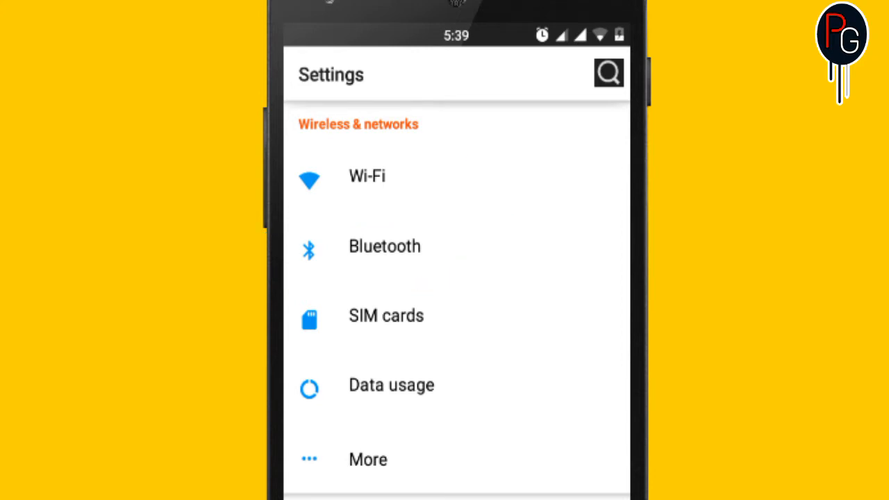
# Navigate into the decompiled set project's res\values resources folder.
pyautogui.click(386, 315)
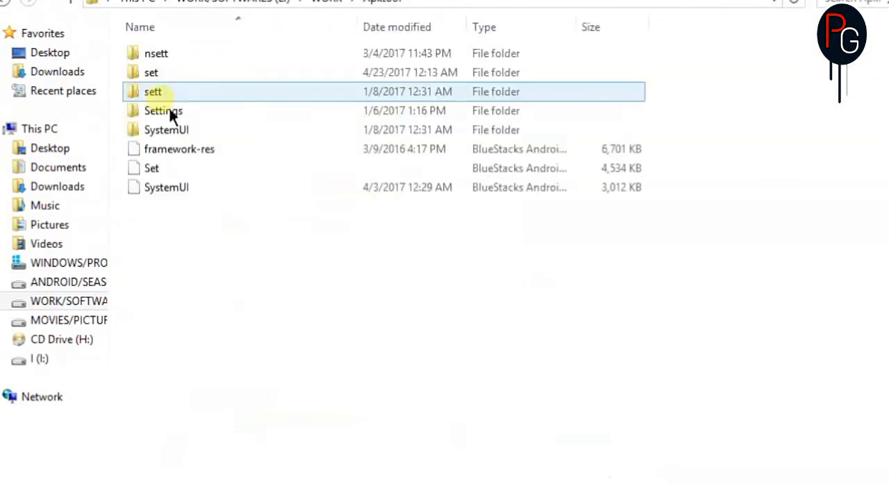
pyautogui.doubleClick(153, 91)
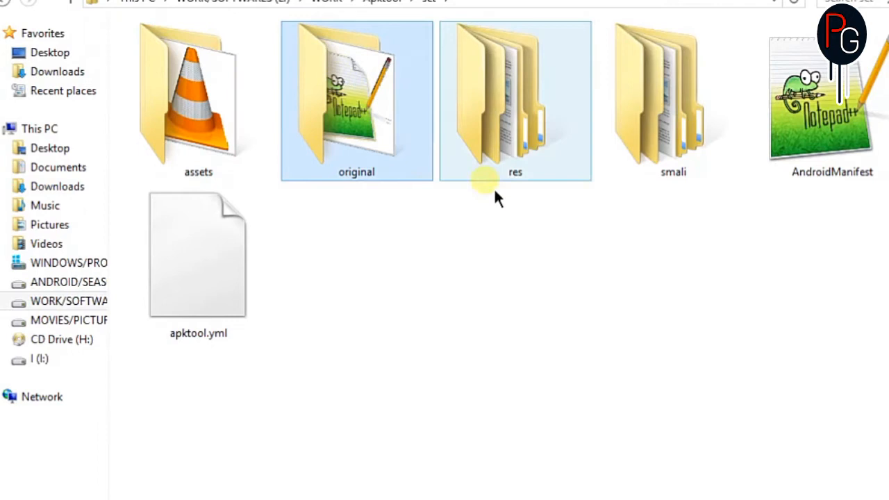
pyautogui.click(198, 257)
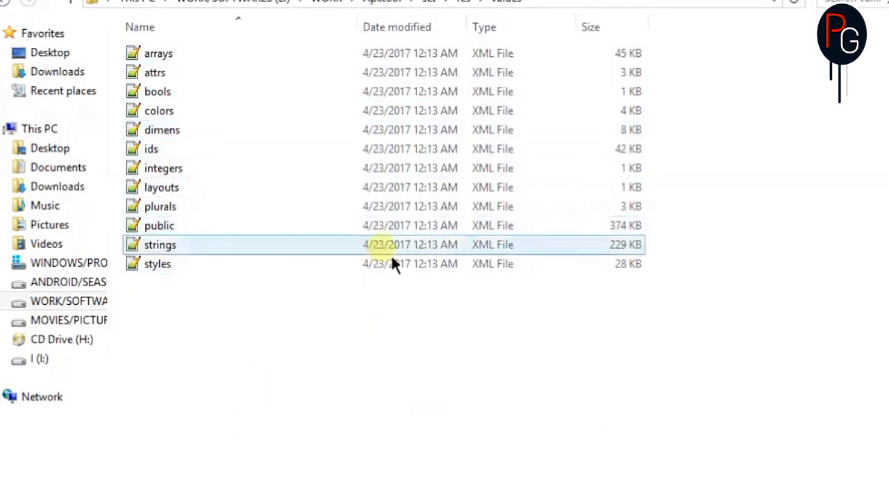
pyautogui.click(159, 110)
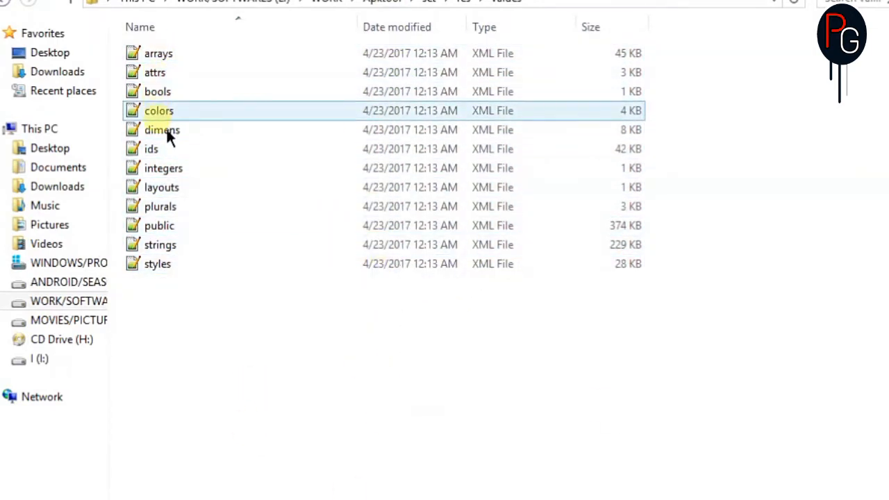
# Select the integers file and bring up its right-click opening options.
pyautogui.click(163, 168)
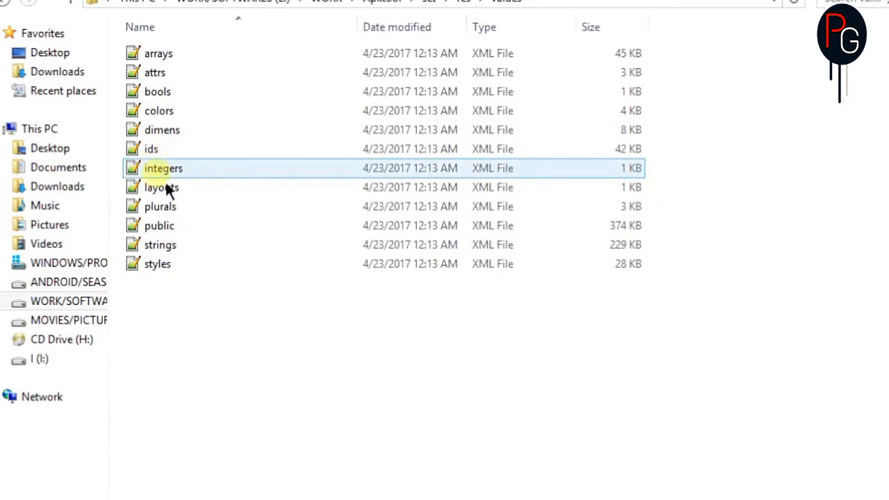
pyautogui.rightClick(164, 168)
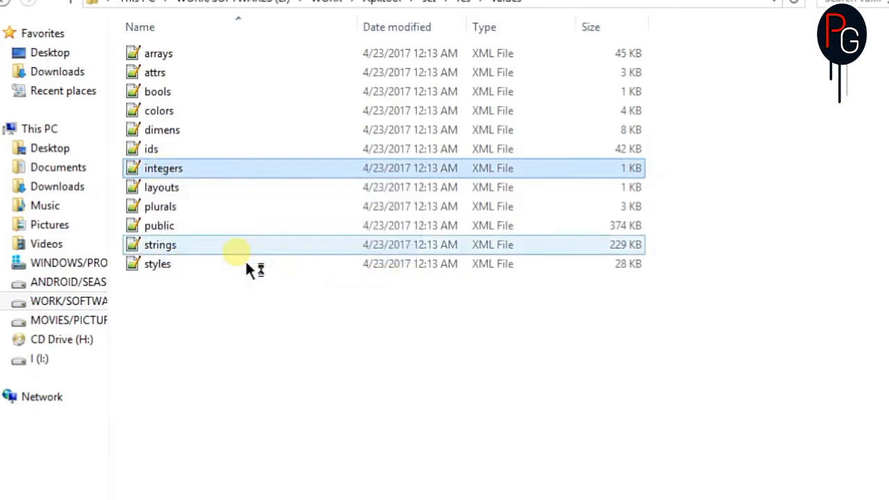
# Load integers.xml in Notepad++ with dashboard_num_columns showing its value of 1.
pyautogui.doubleClick(164, 168)
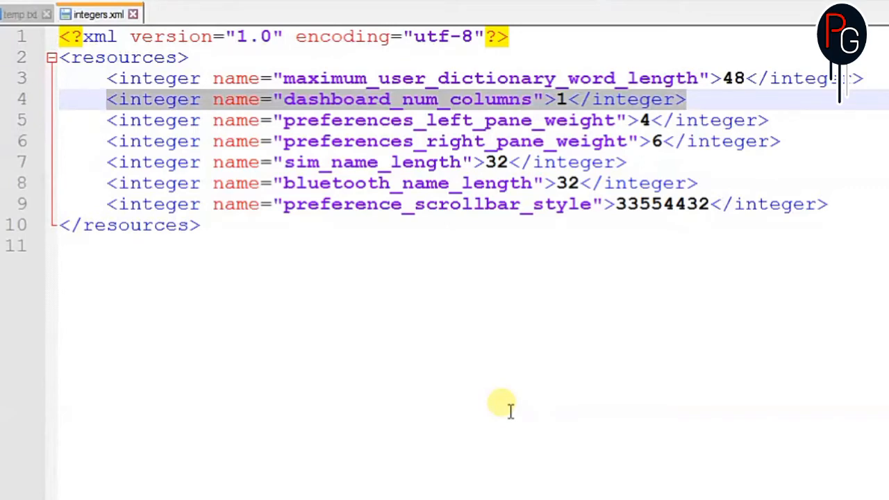
pyautogui.moveTo(552, 246)
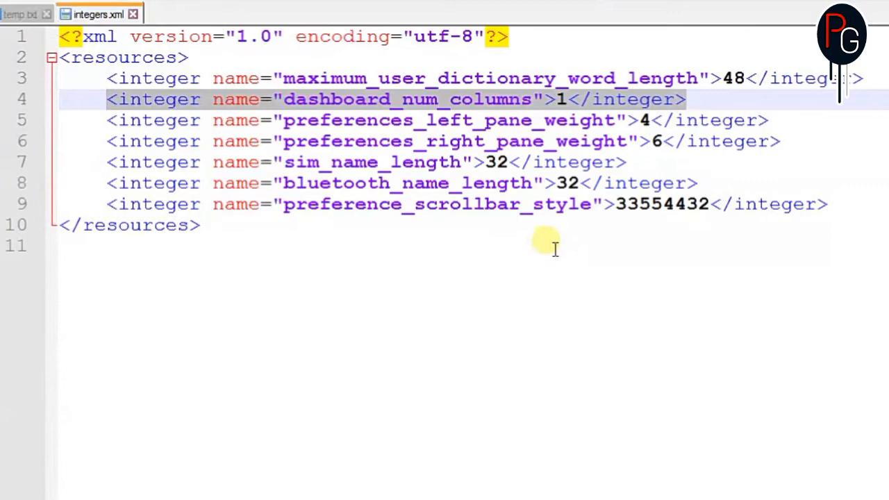
pyautogui.moveTo(559, 274)
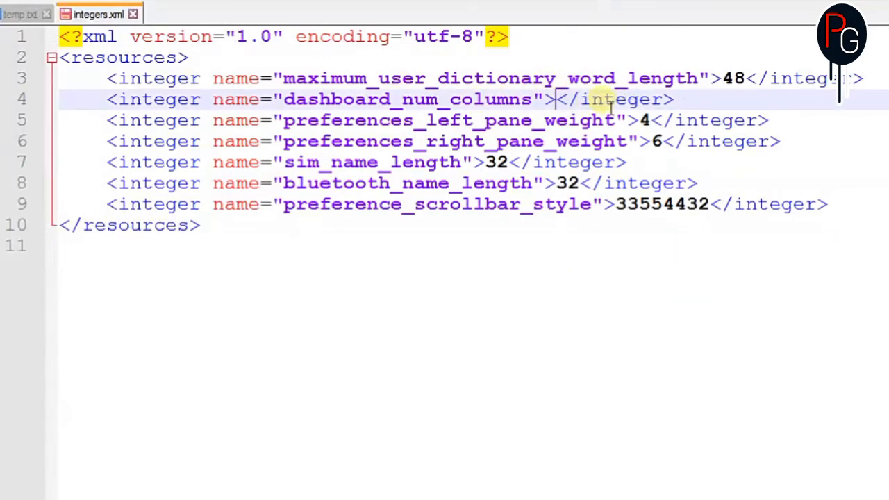
# Set dashboard_num_columns on line 4 to 2, retyping after a stray backspace.
pyautogui.write('2')
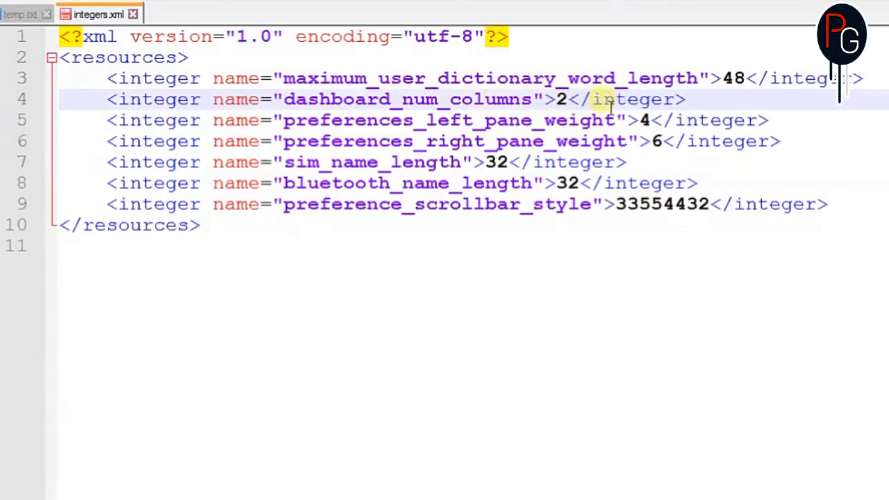
pyautogui.press('Backspace')
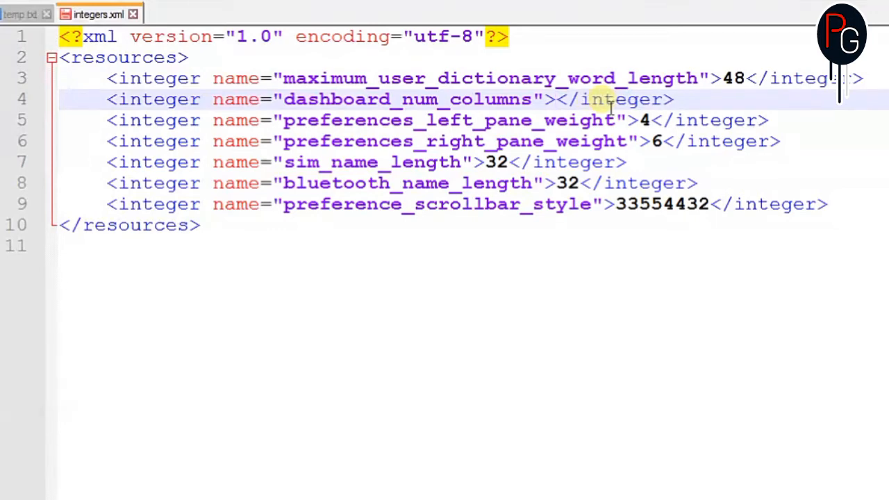
pyautogui.click(556, 99)
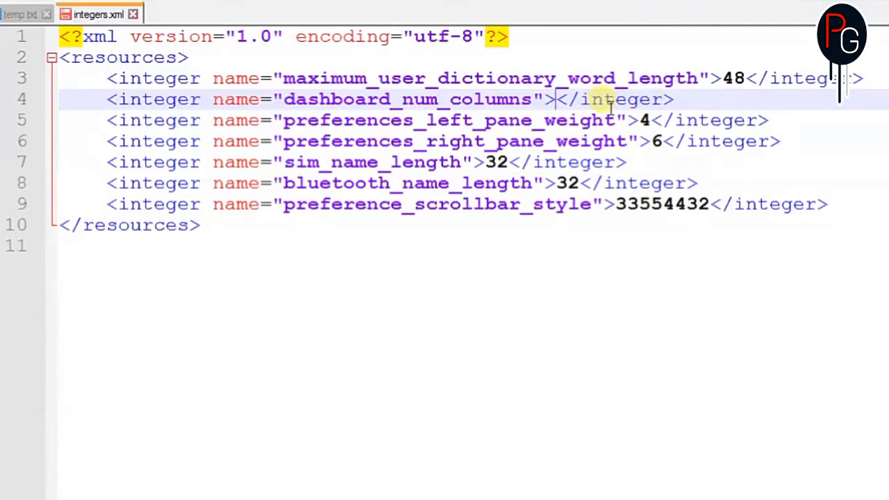
pyautogui.write('2')
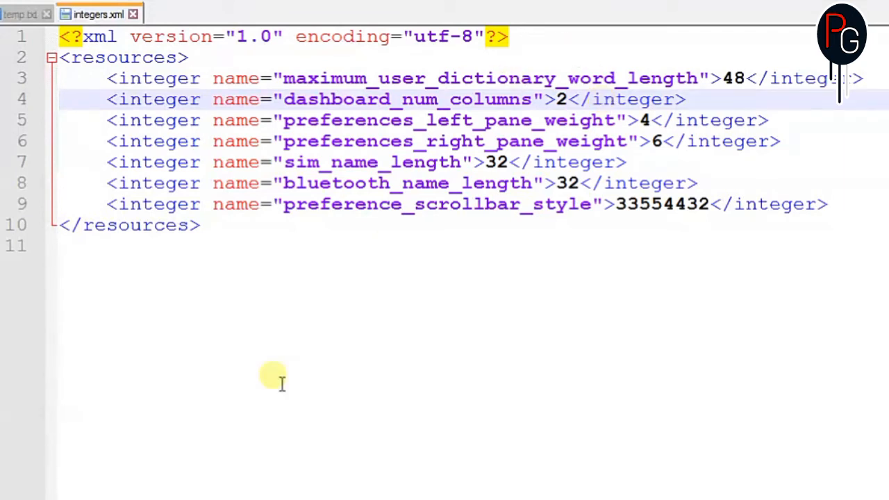
pyautogui.moveTo(446, 253)
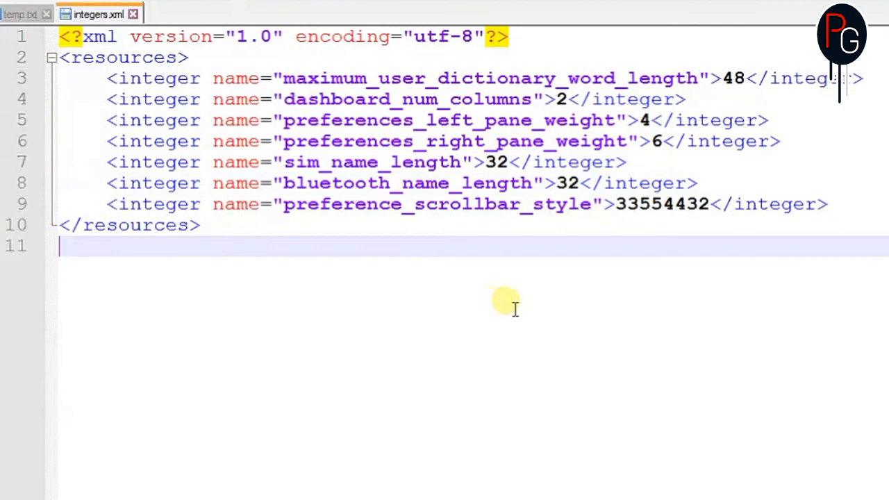
pyautogui.click(712, 204)
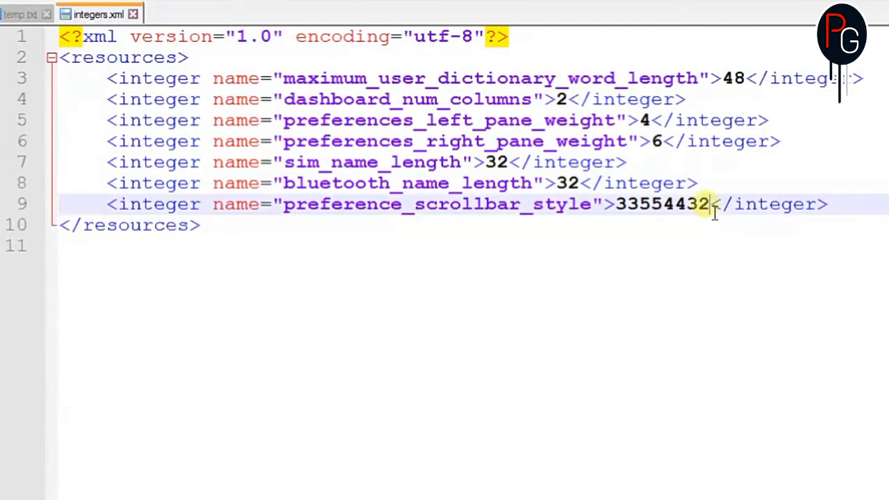